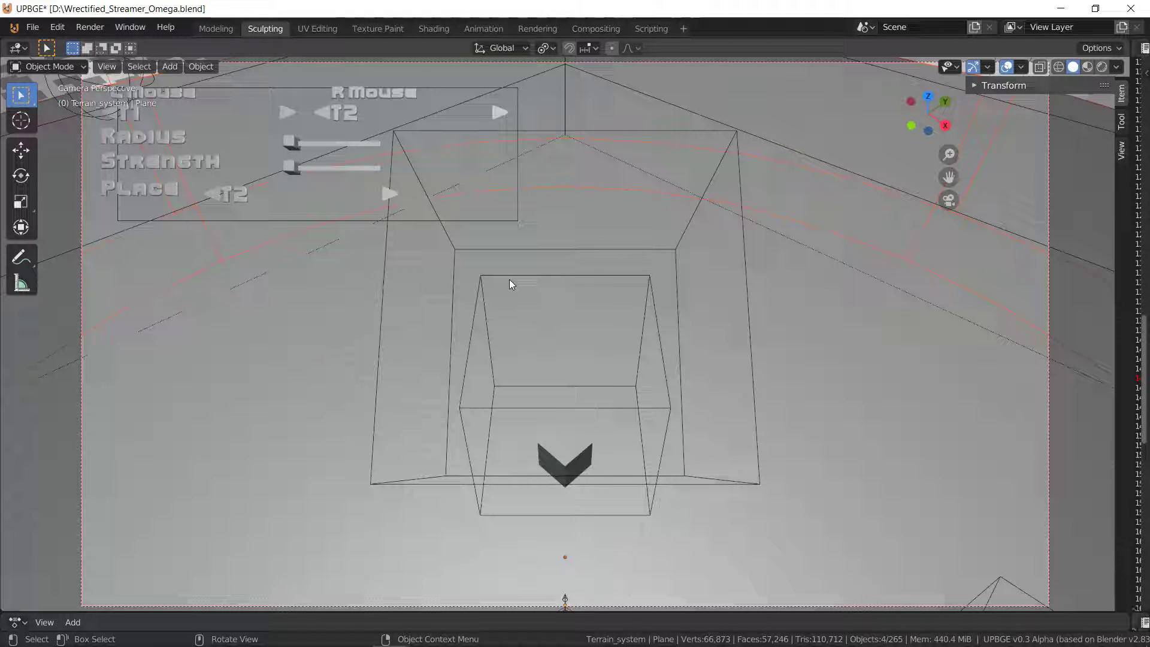
{"action": "mouse_move", "coordinate": [560, 396]}
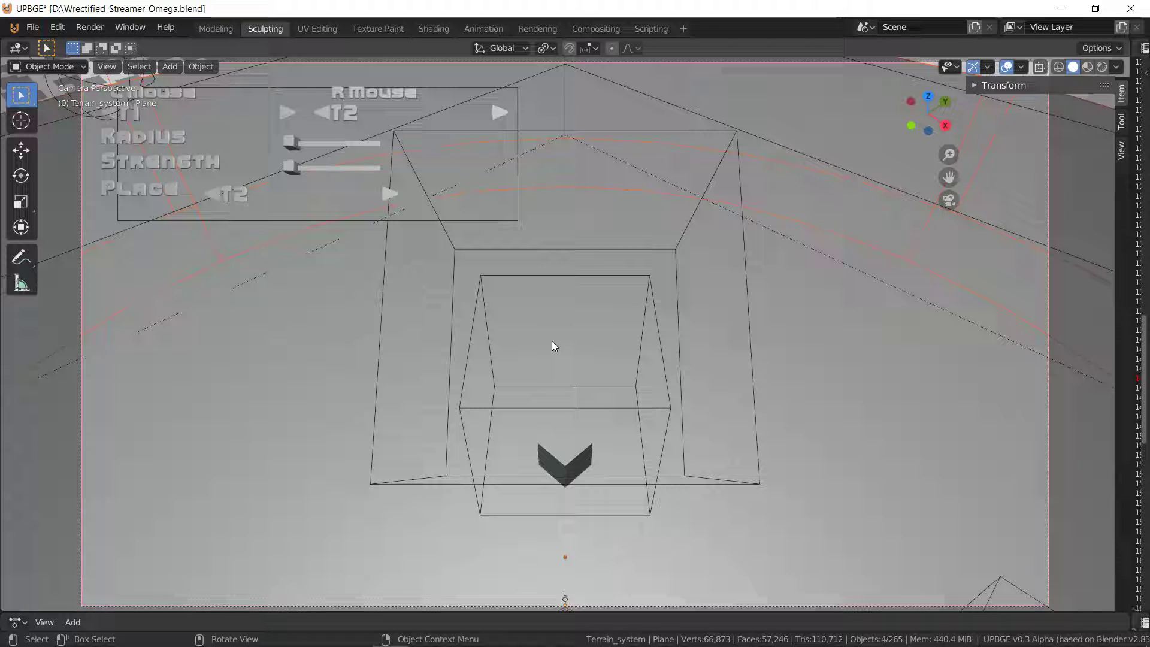
Step: Start the game with P and show the in-game sculpt/place settings overlay
{"action": "key", "text": "p"}
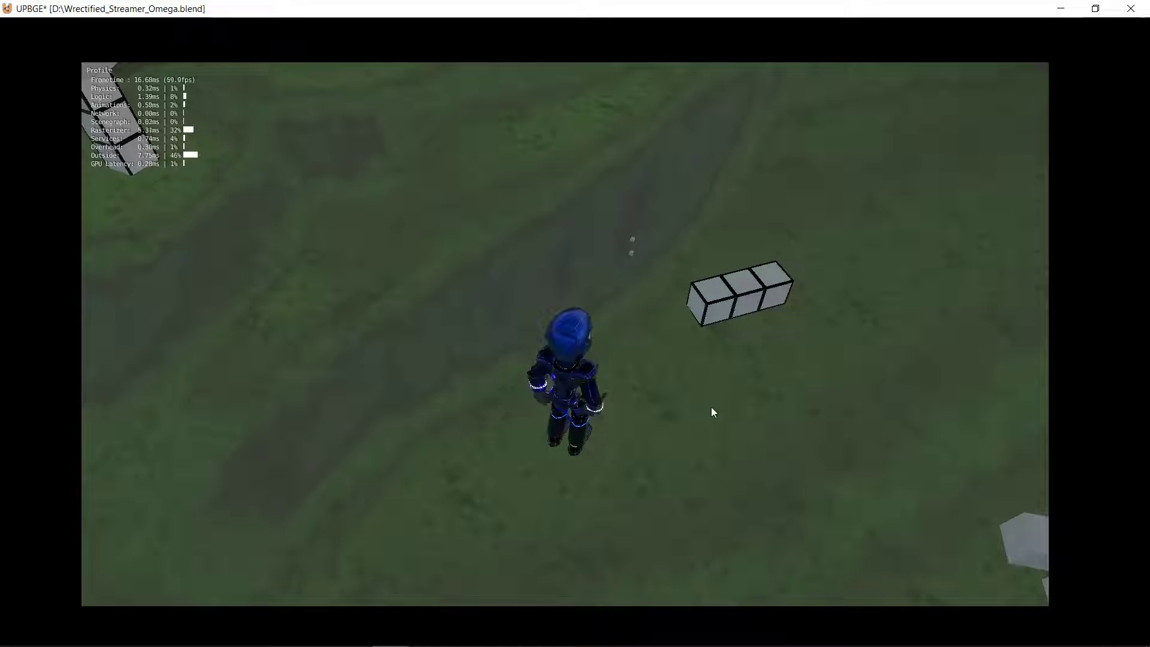
{"action": "mouse_move", "coordinate": [615, 263]}
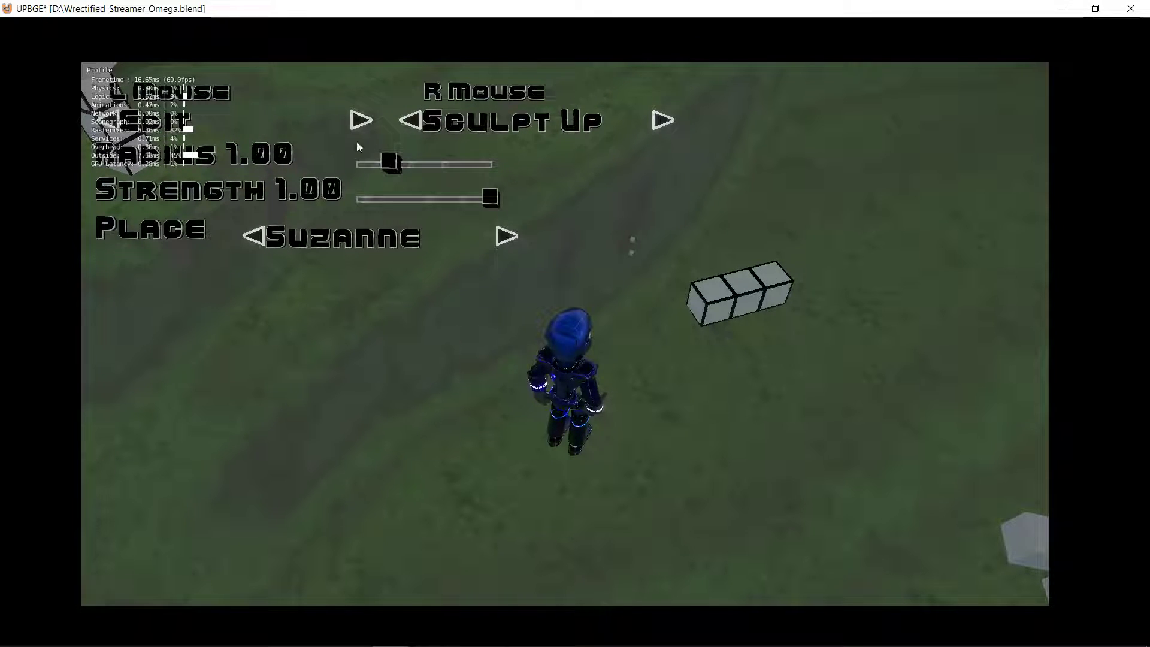
{"action": "left_click", "coordinate": [737, 288]}
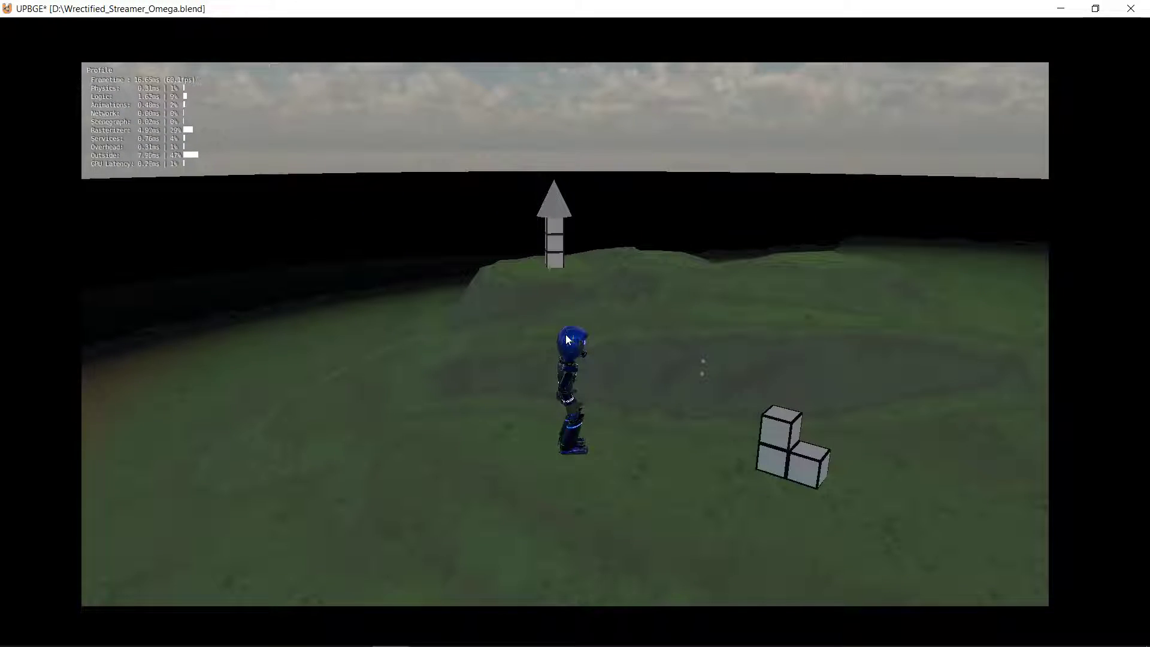
{"action": "mouse_move", "coordinate": [534, 347]}
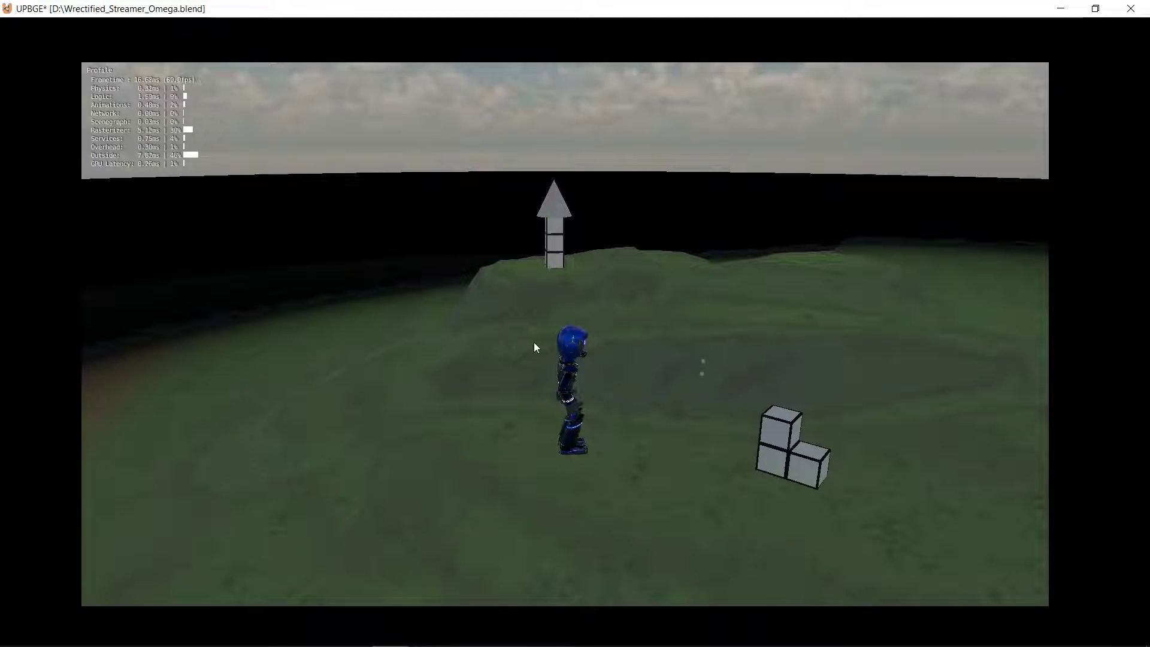